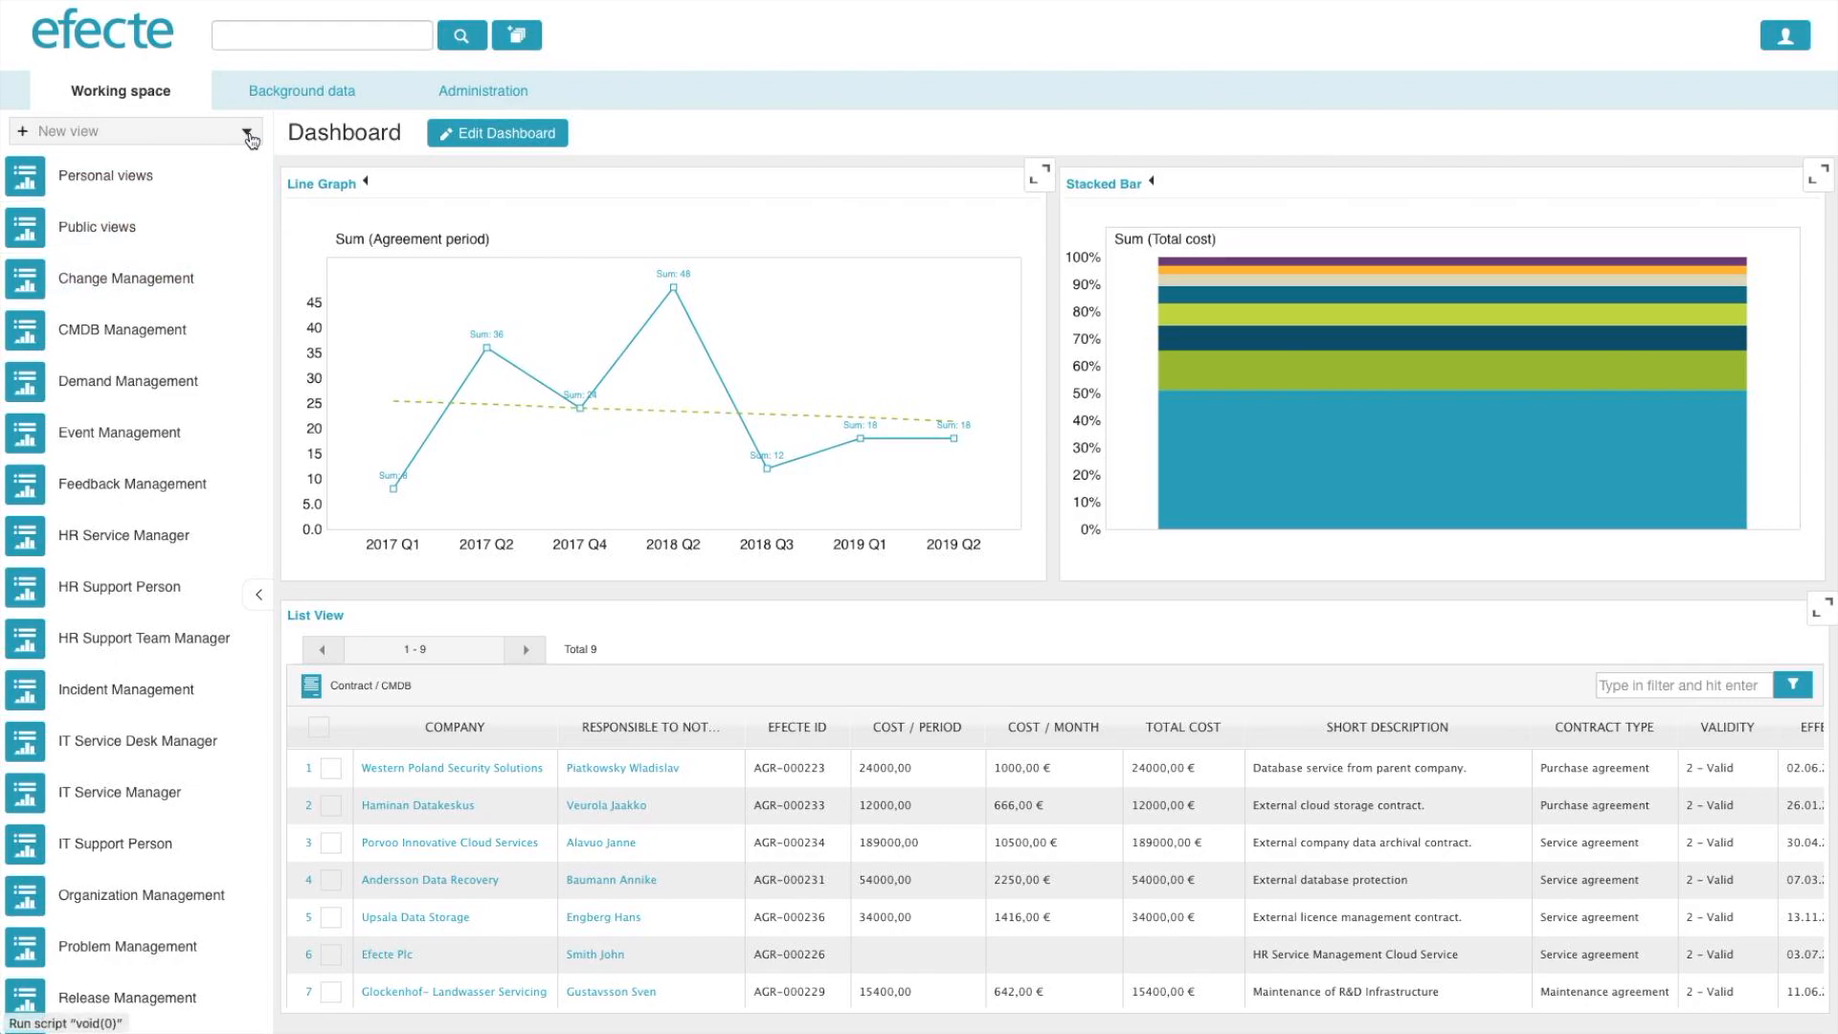
- Create a new personal dashboard from the New view dropdown
left_click(251, 130)
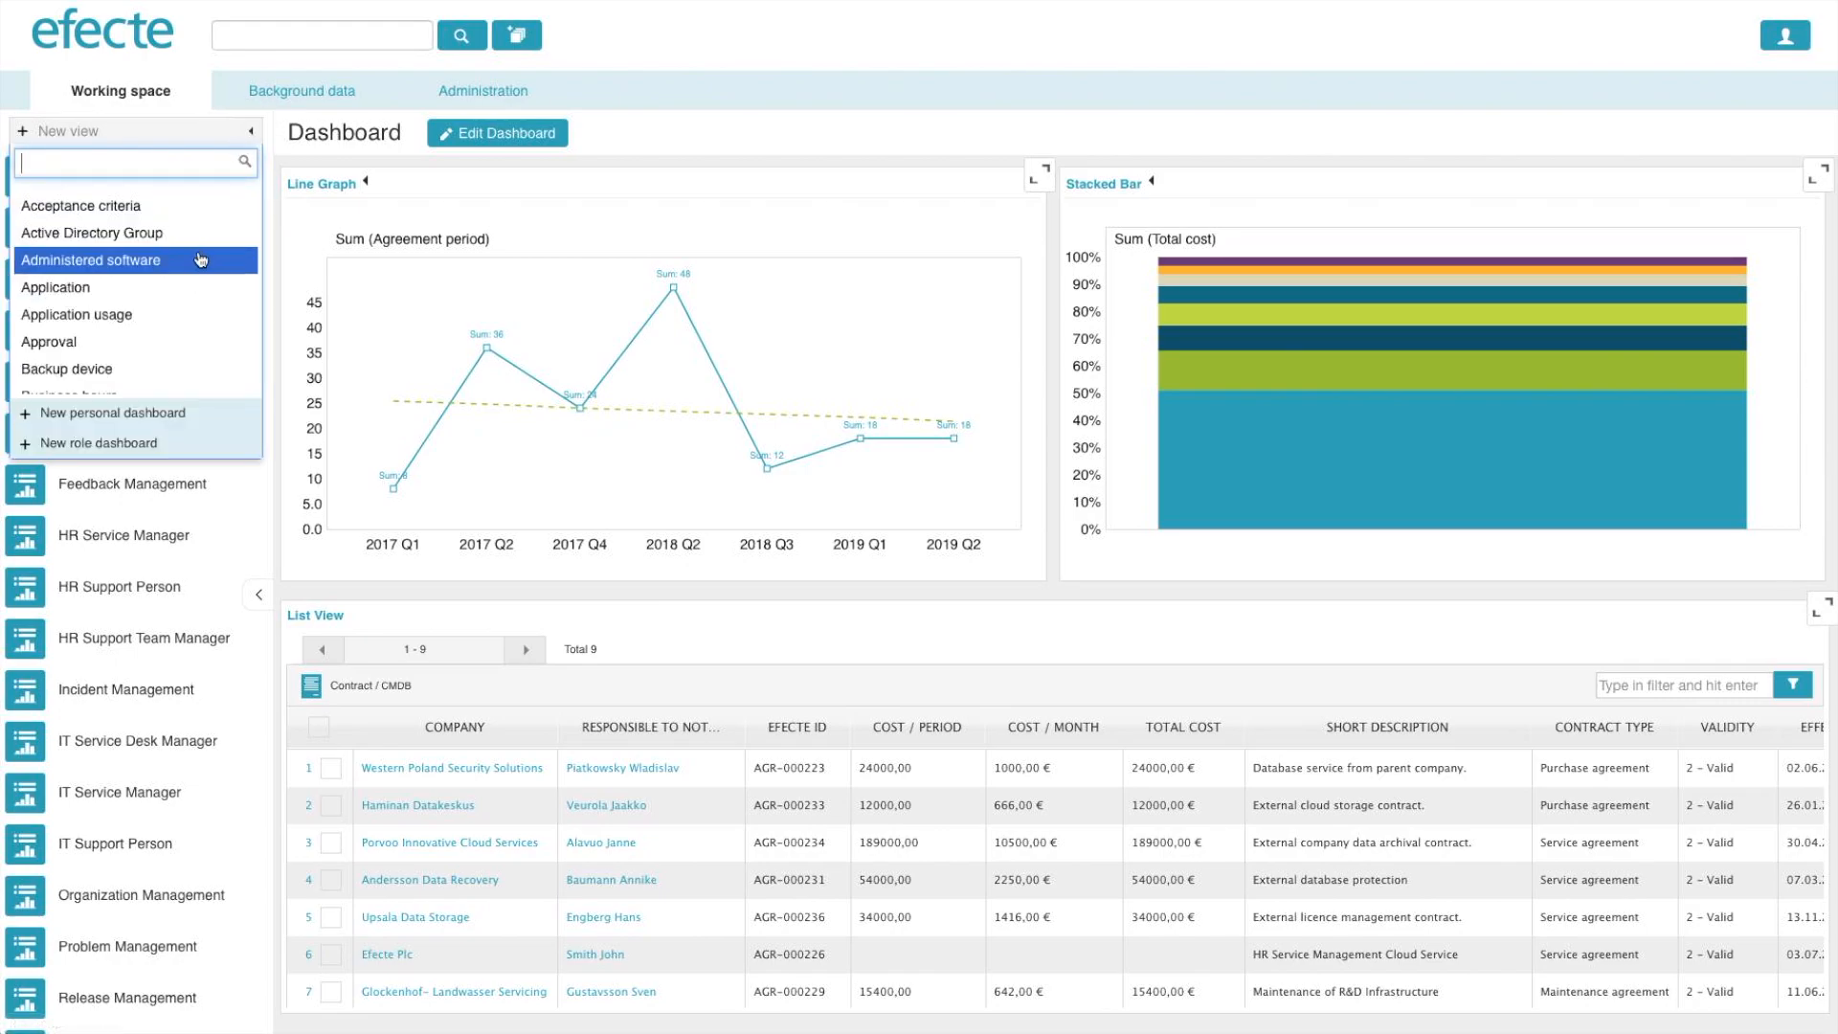
left_click(113, 414)
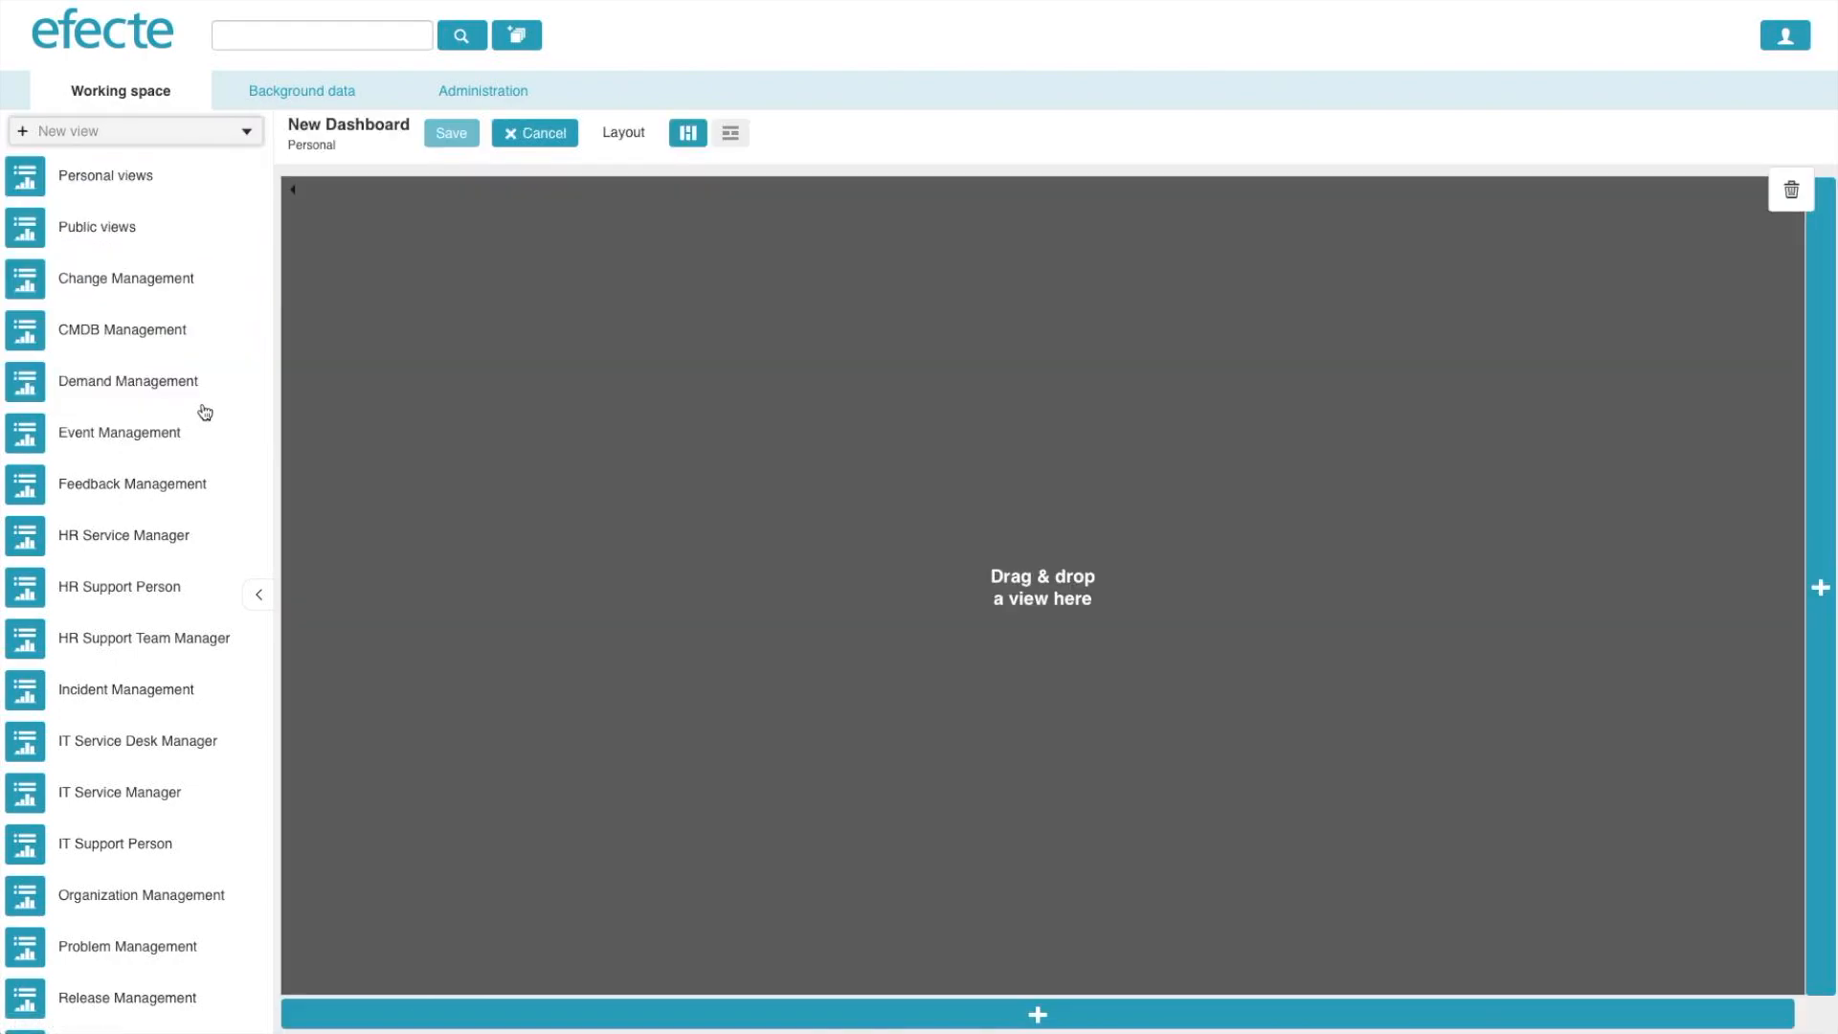
- Arrange the layout as three columns above two full-width rows
left_click(688, 132)
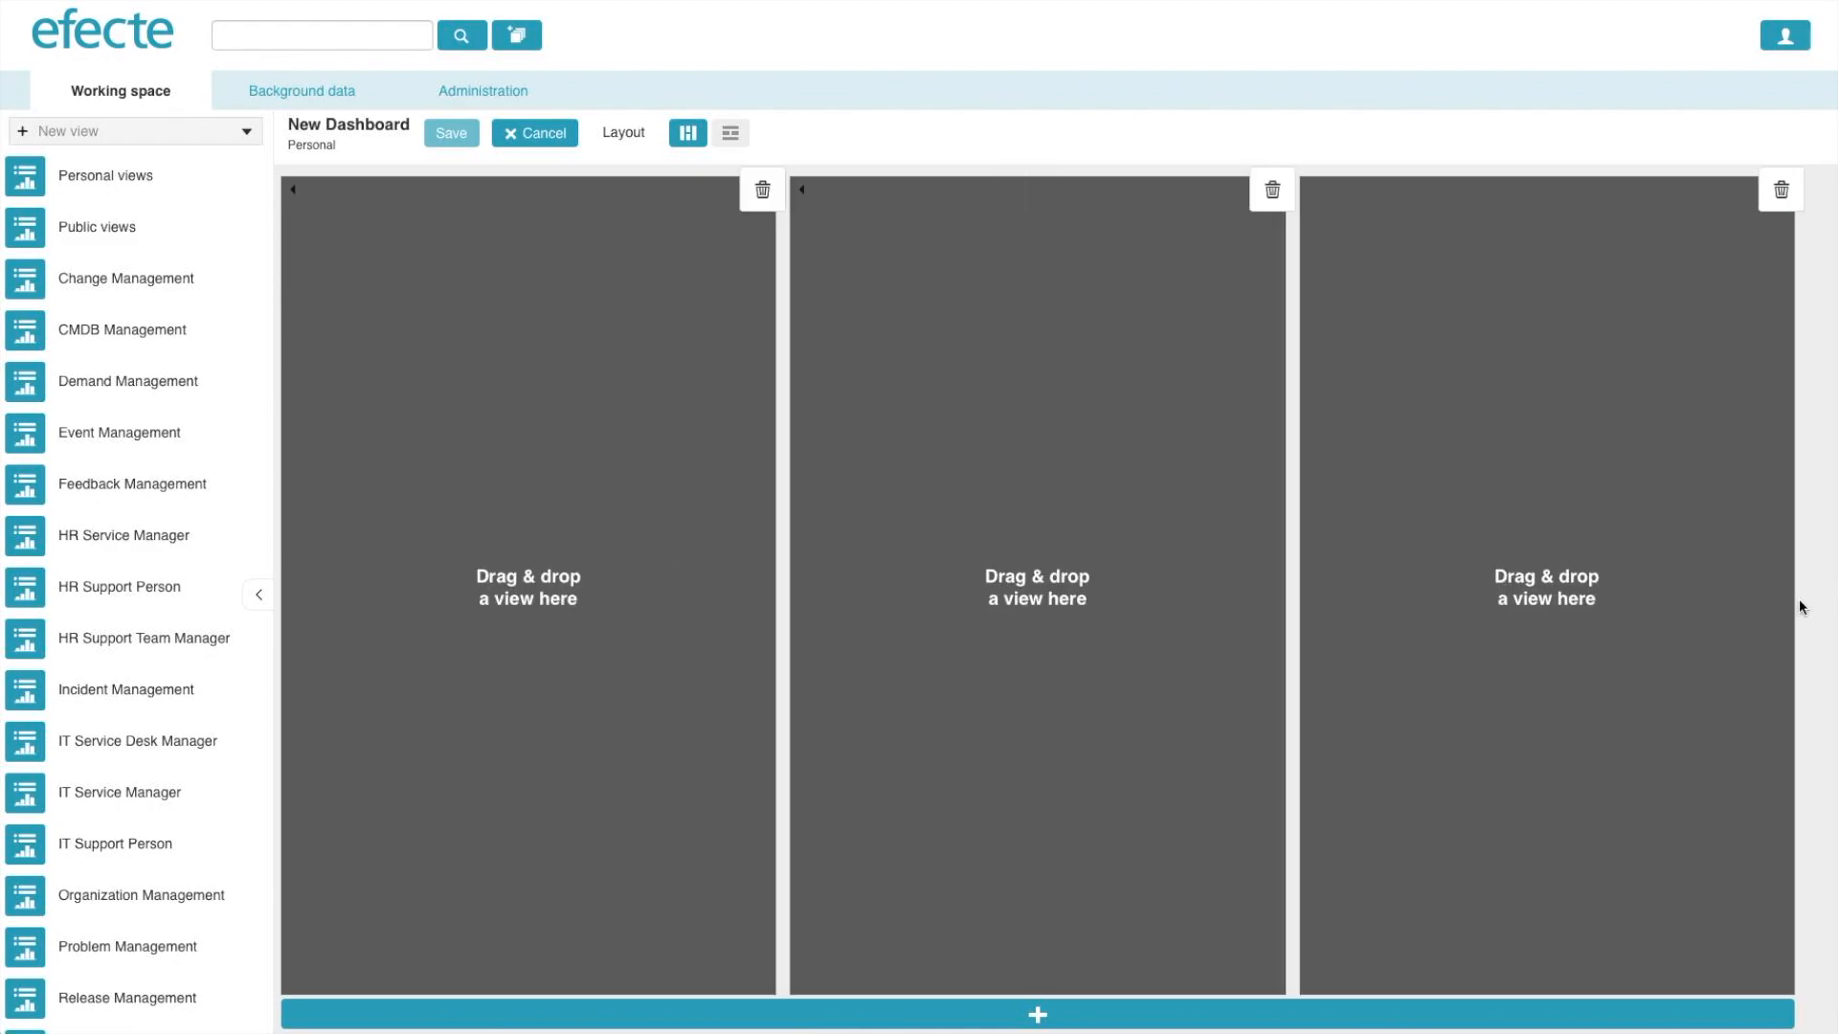
left_click(688, 132)
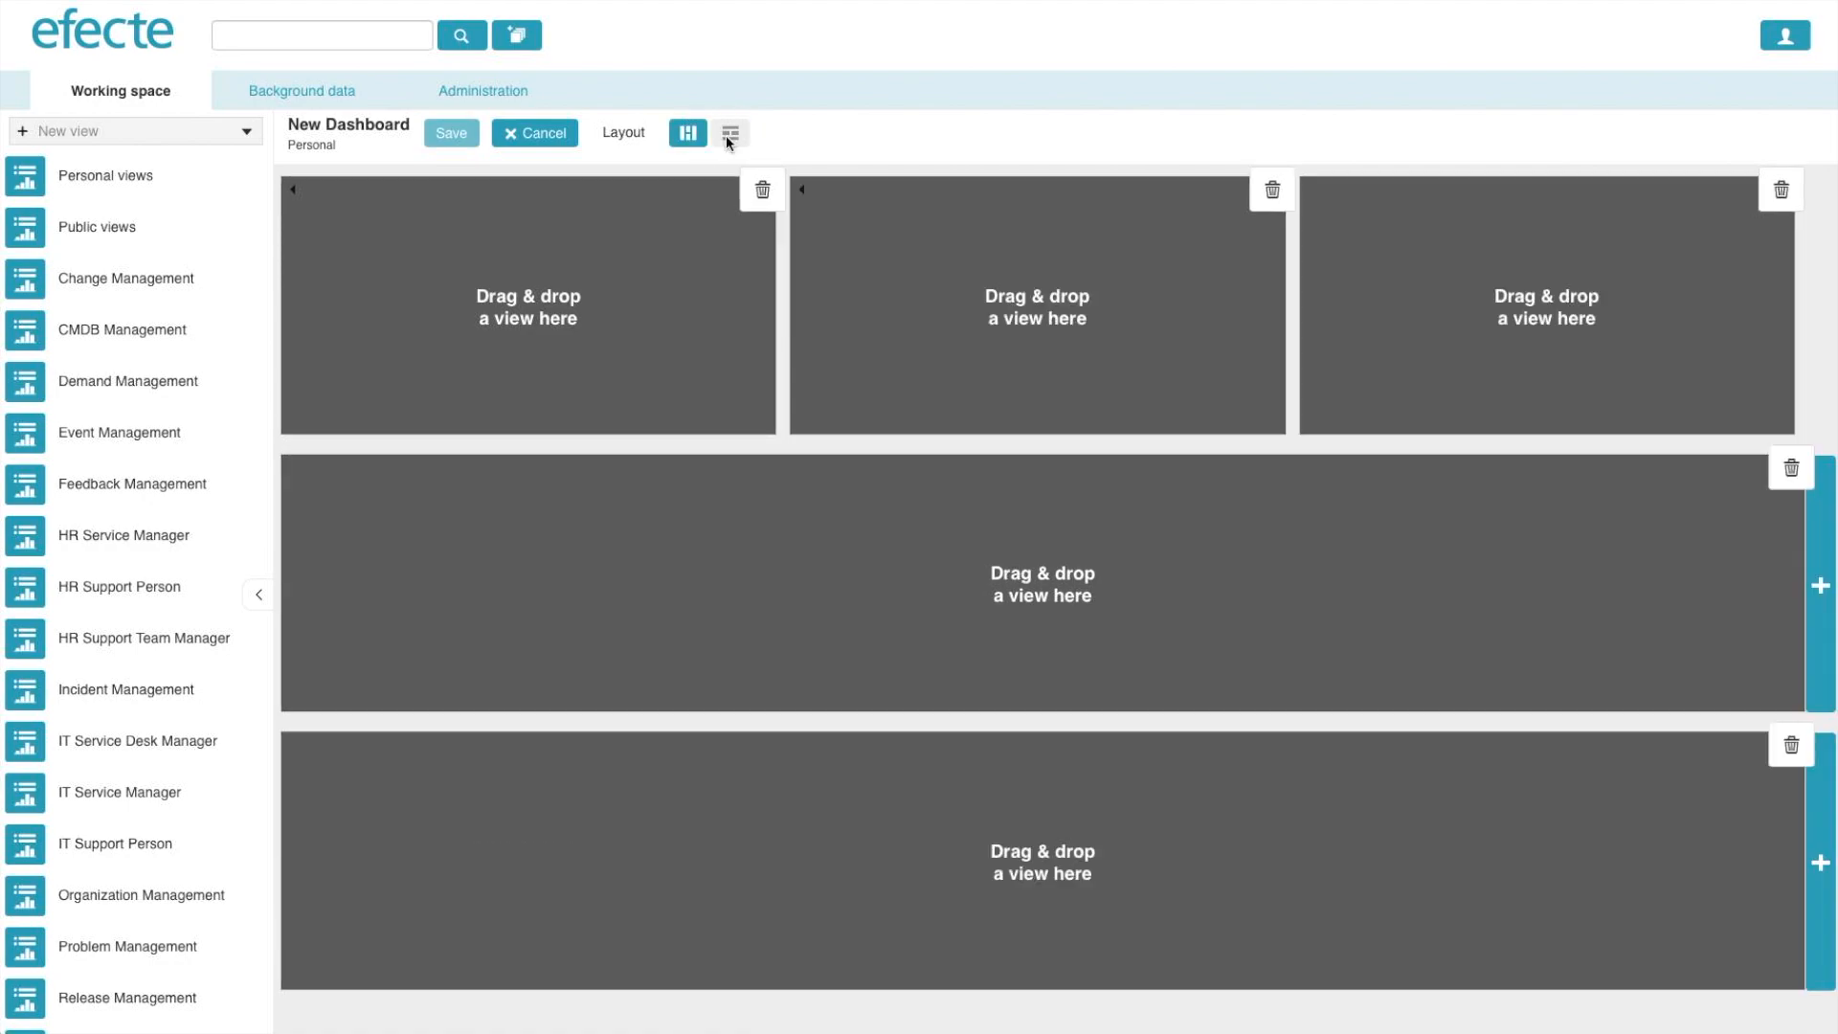
mouse_move(139, 182)
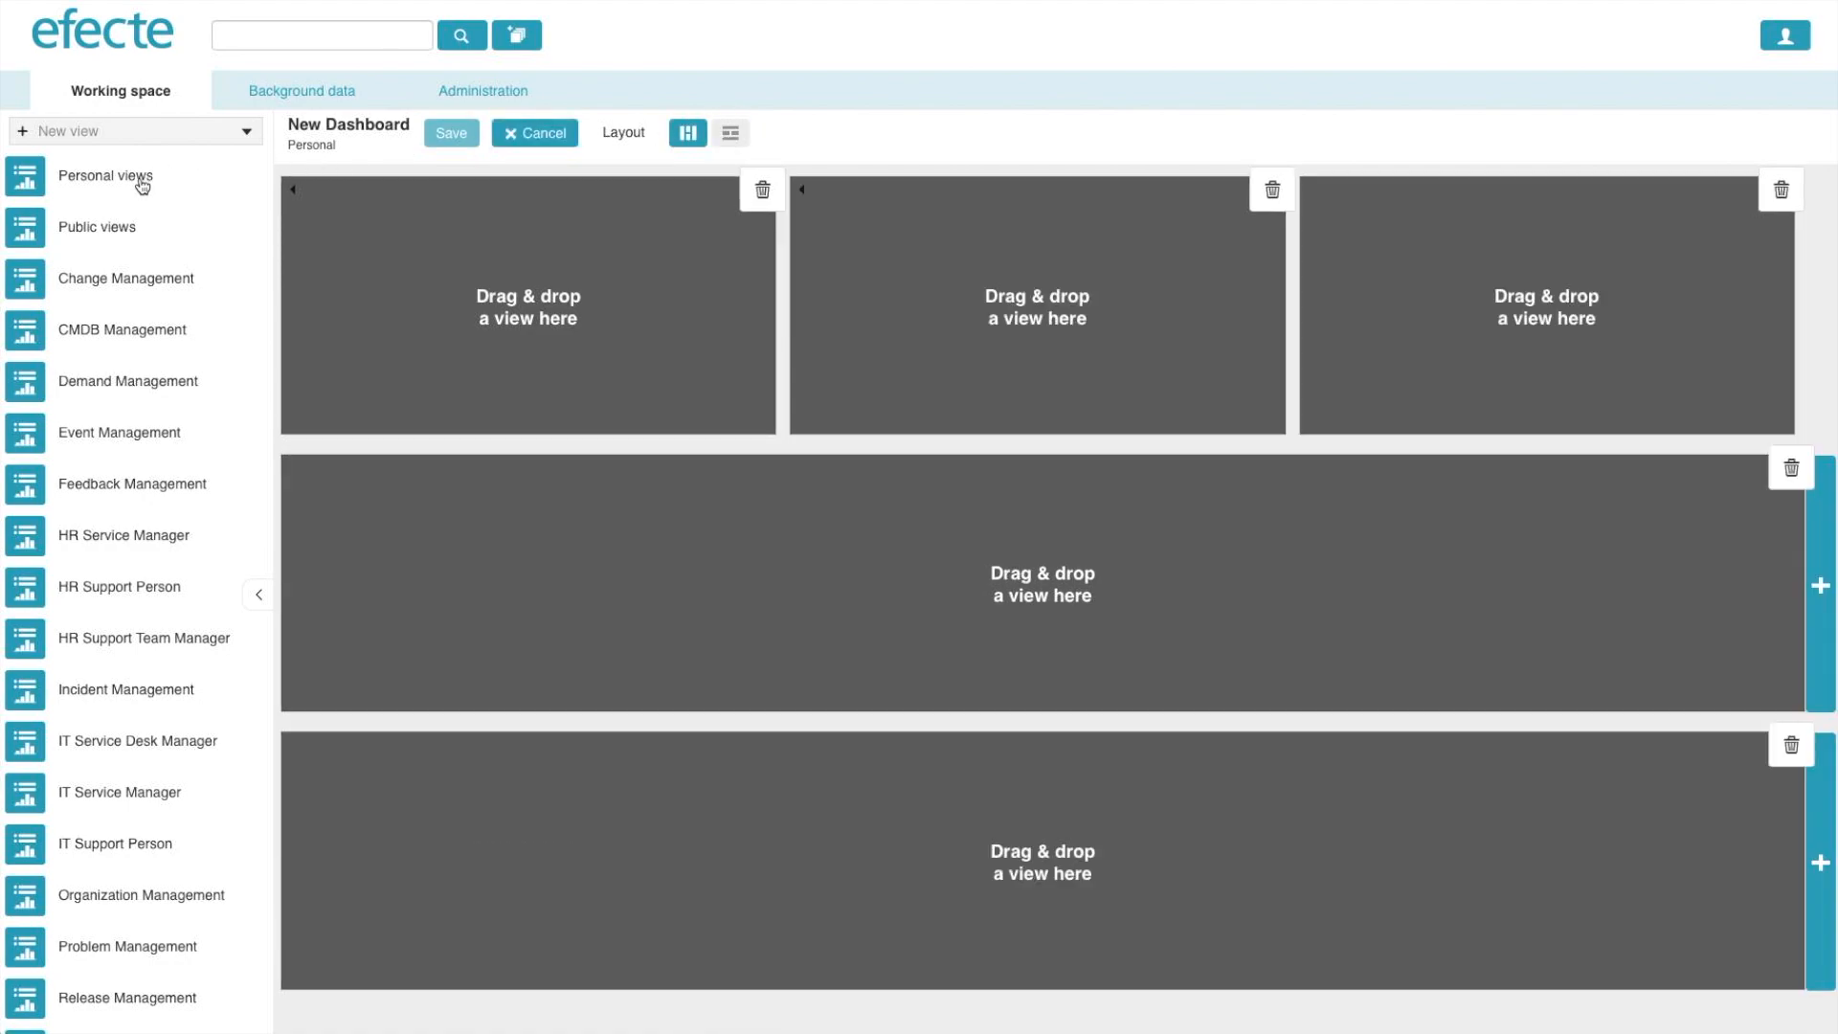
- Place Bar Chart, All Demands/Ideas, Approved Demands, Calendar View and List View into the slots
left_click(106, 176)
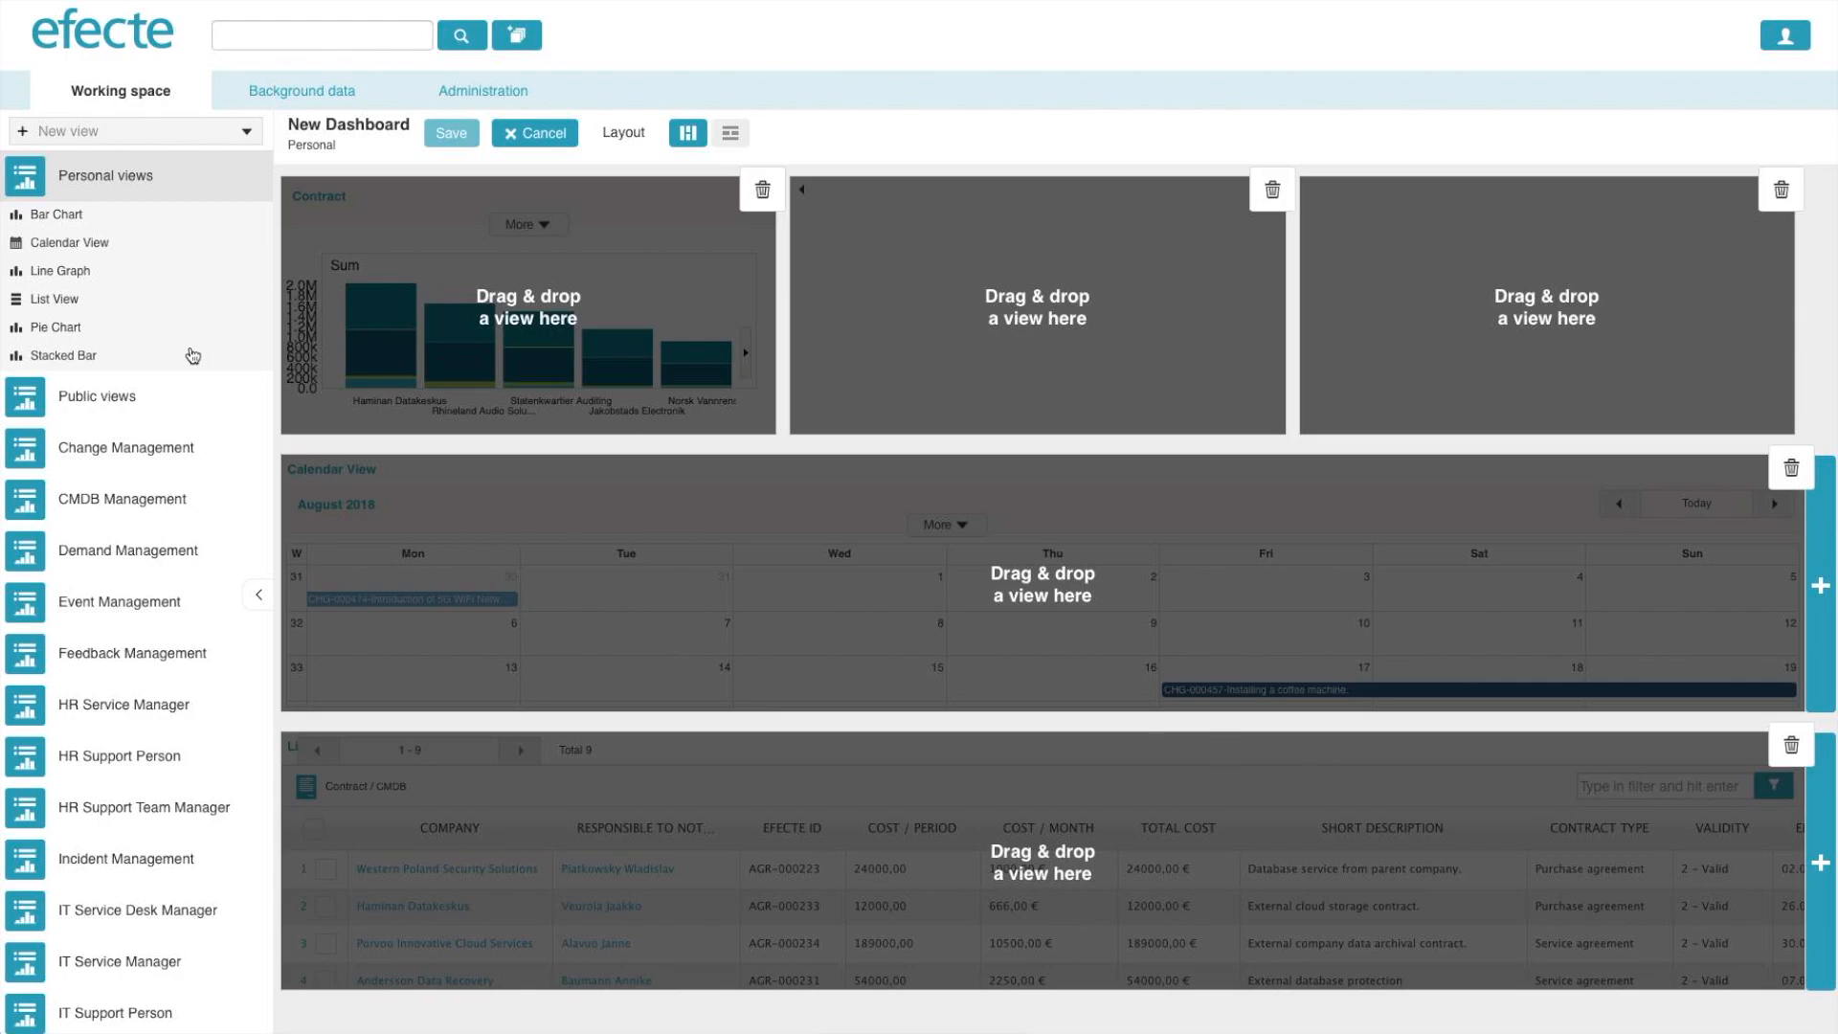
left_click(126, 549)
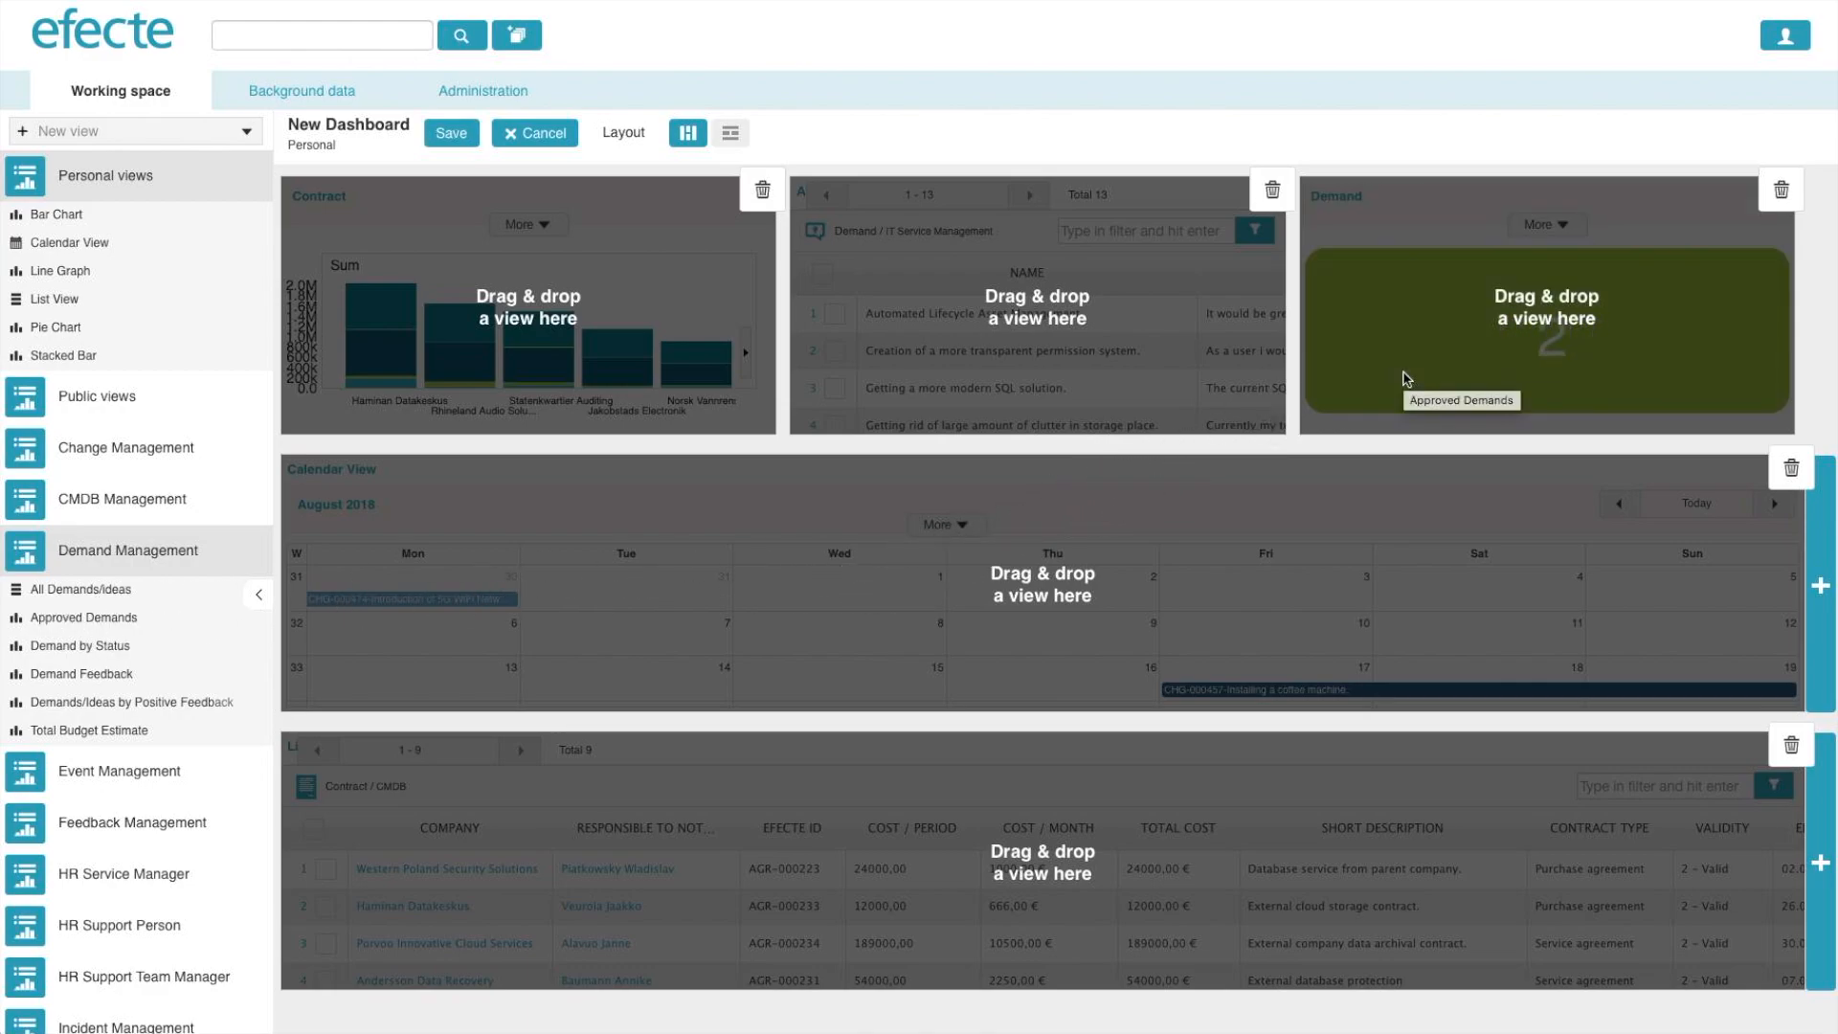
left_click(450, 132)
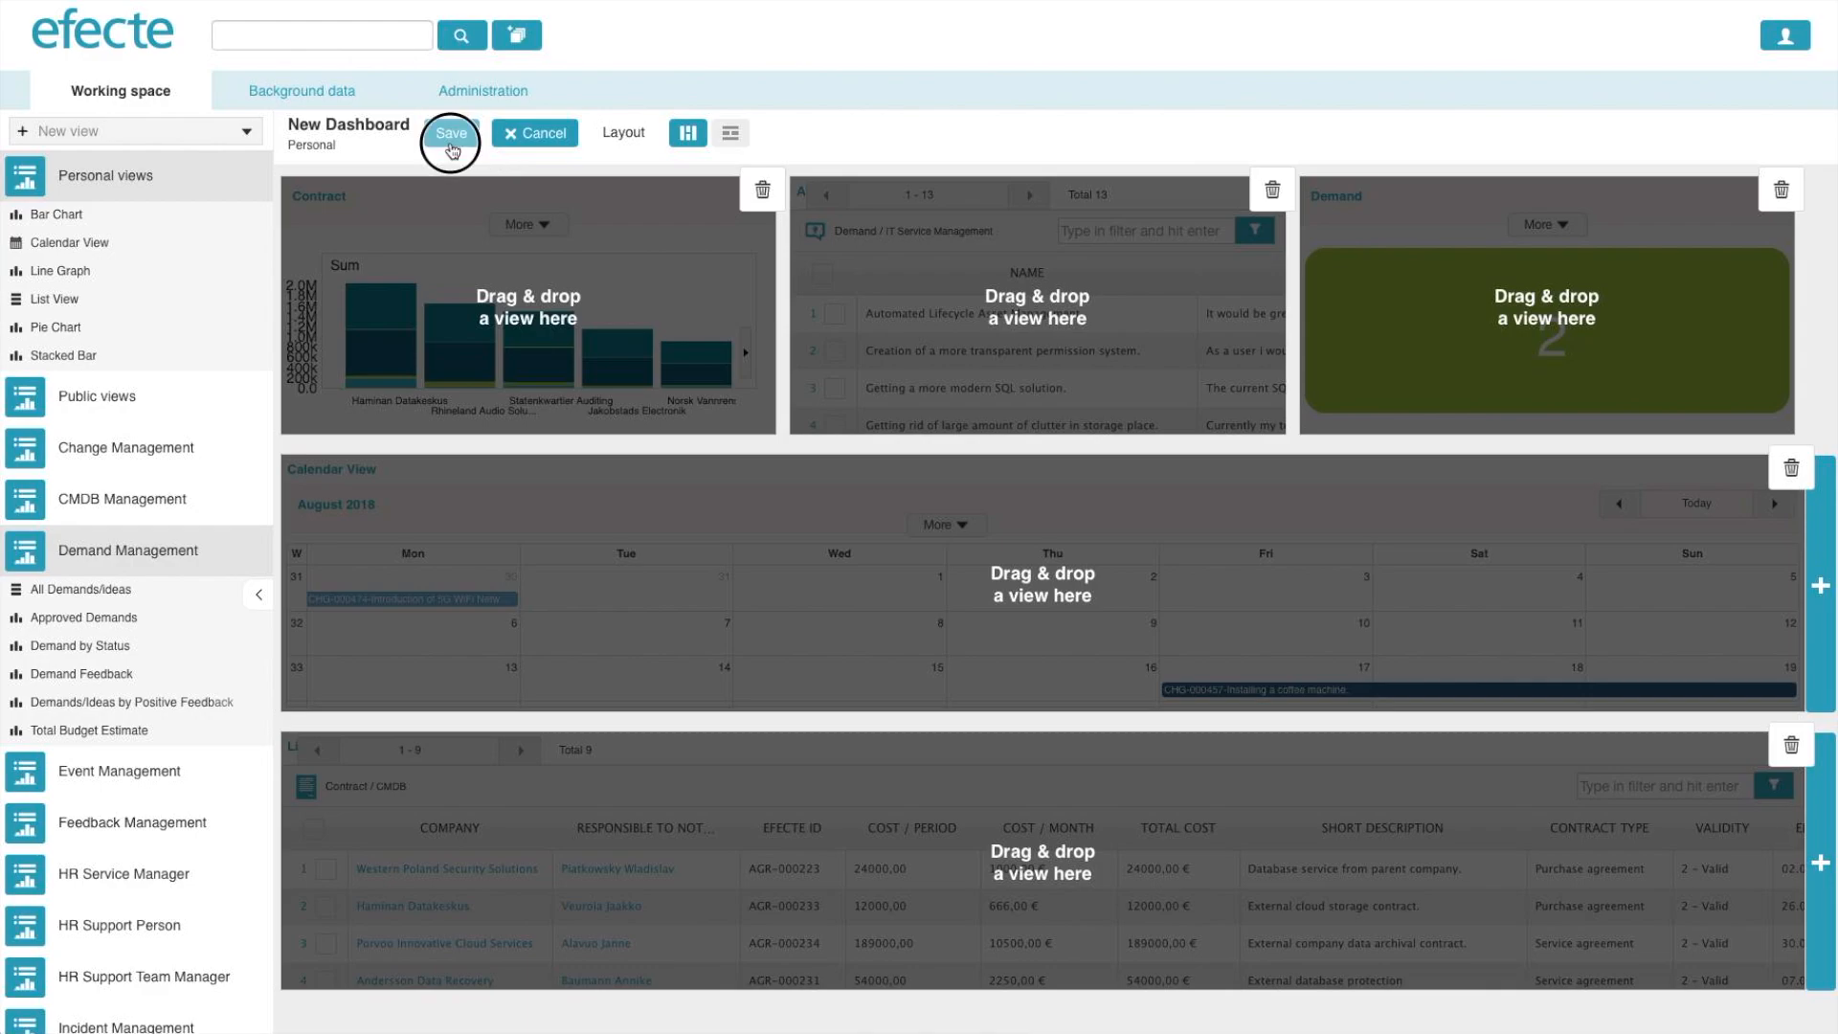
- Save the dashboard as 'My Dashboard' in Personal views
left_click(452, 132)
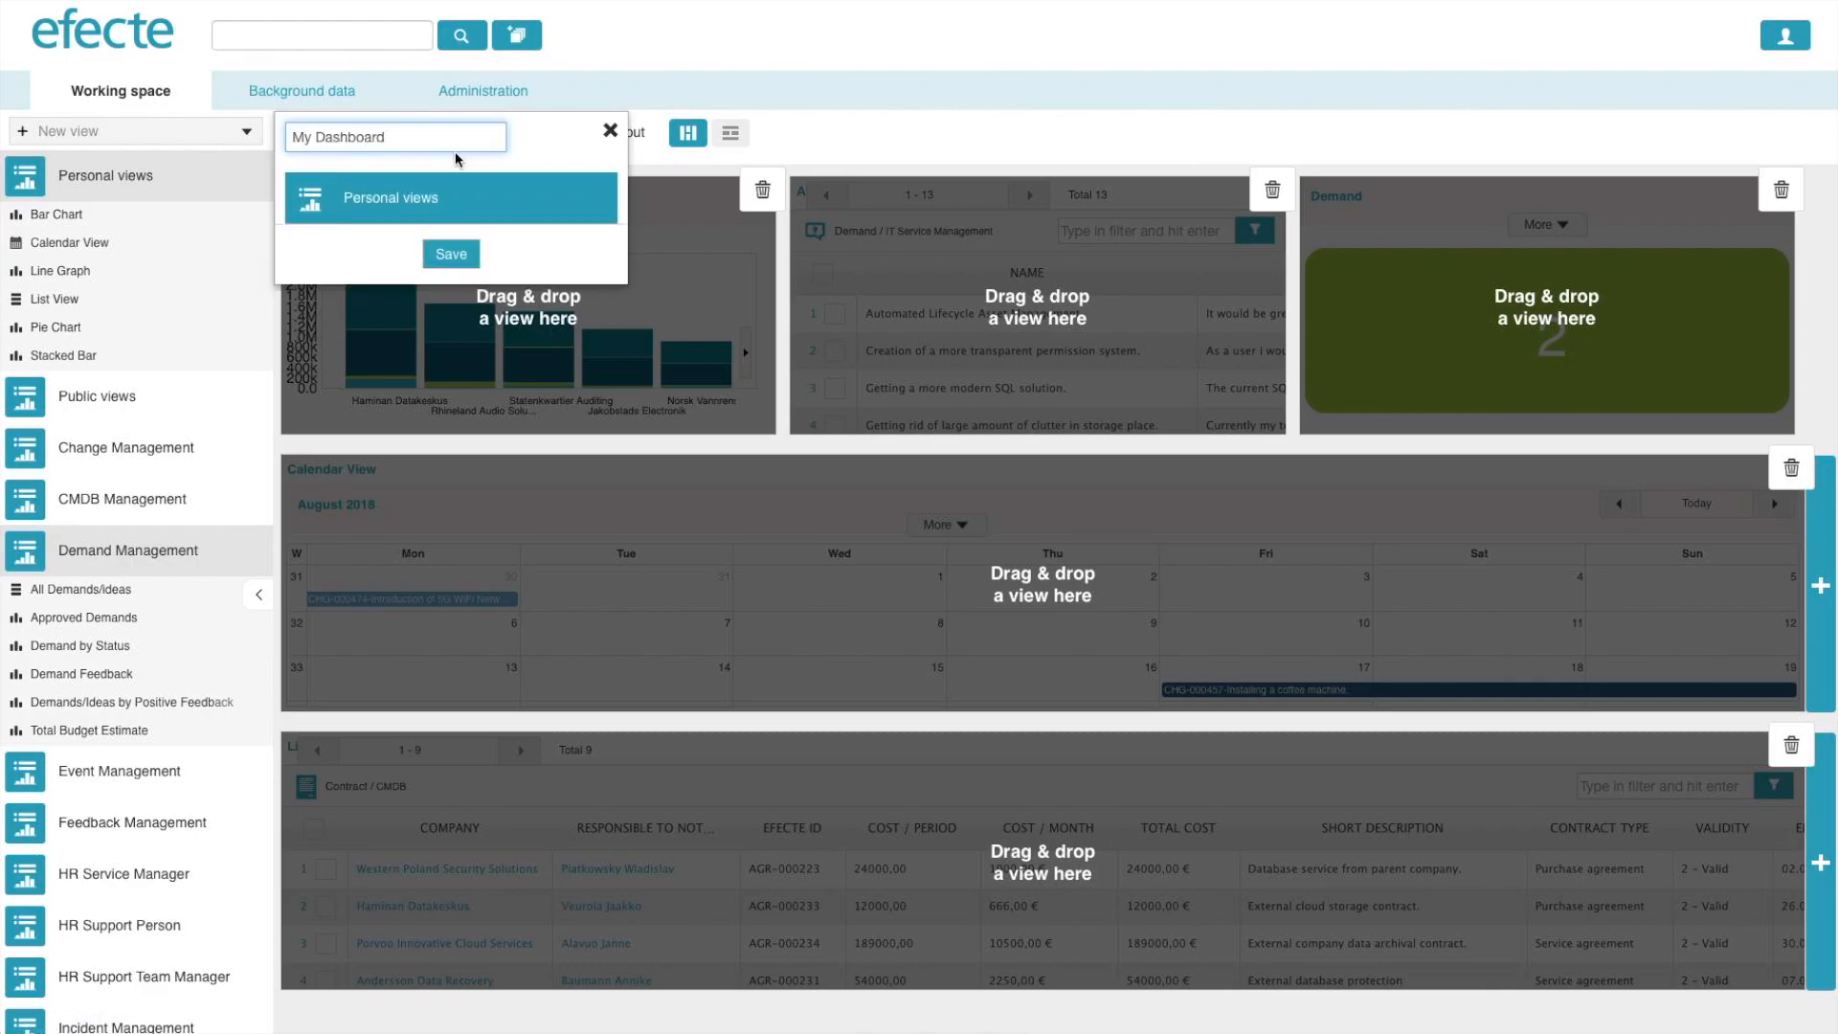
left_click(450, 253)
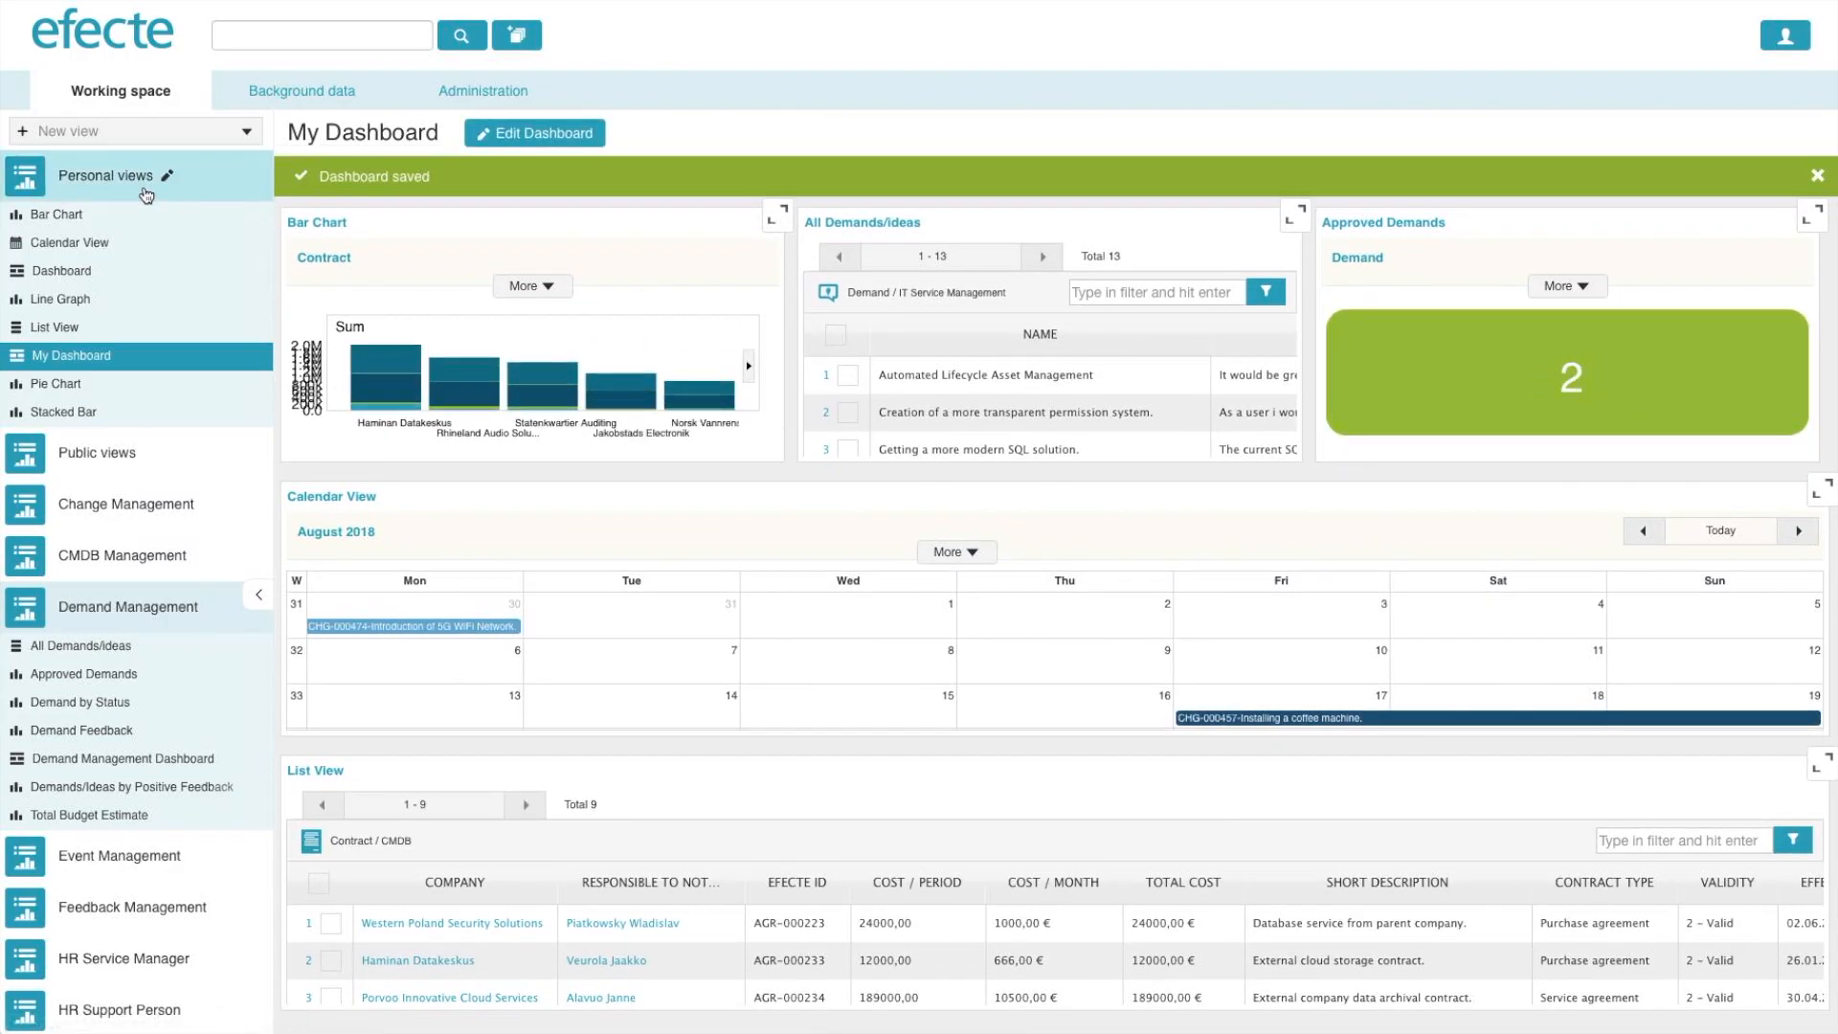
- Dismiss the saved banner and expand the Bar Chart view to full size
left_click(1825, 176)
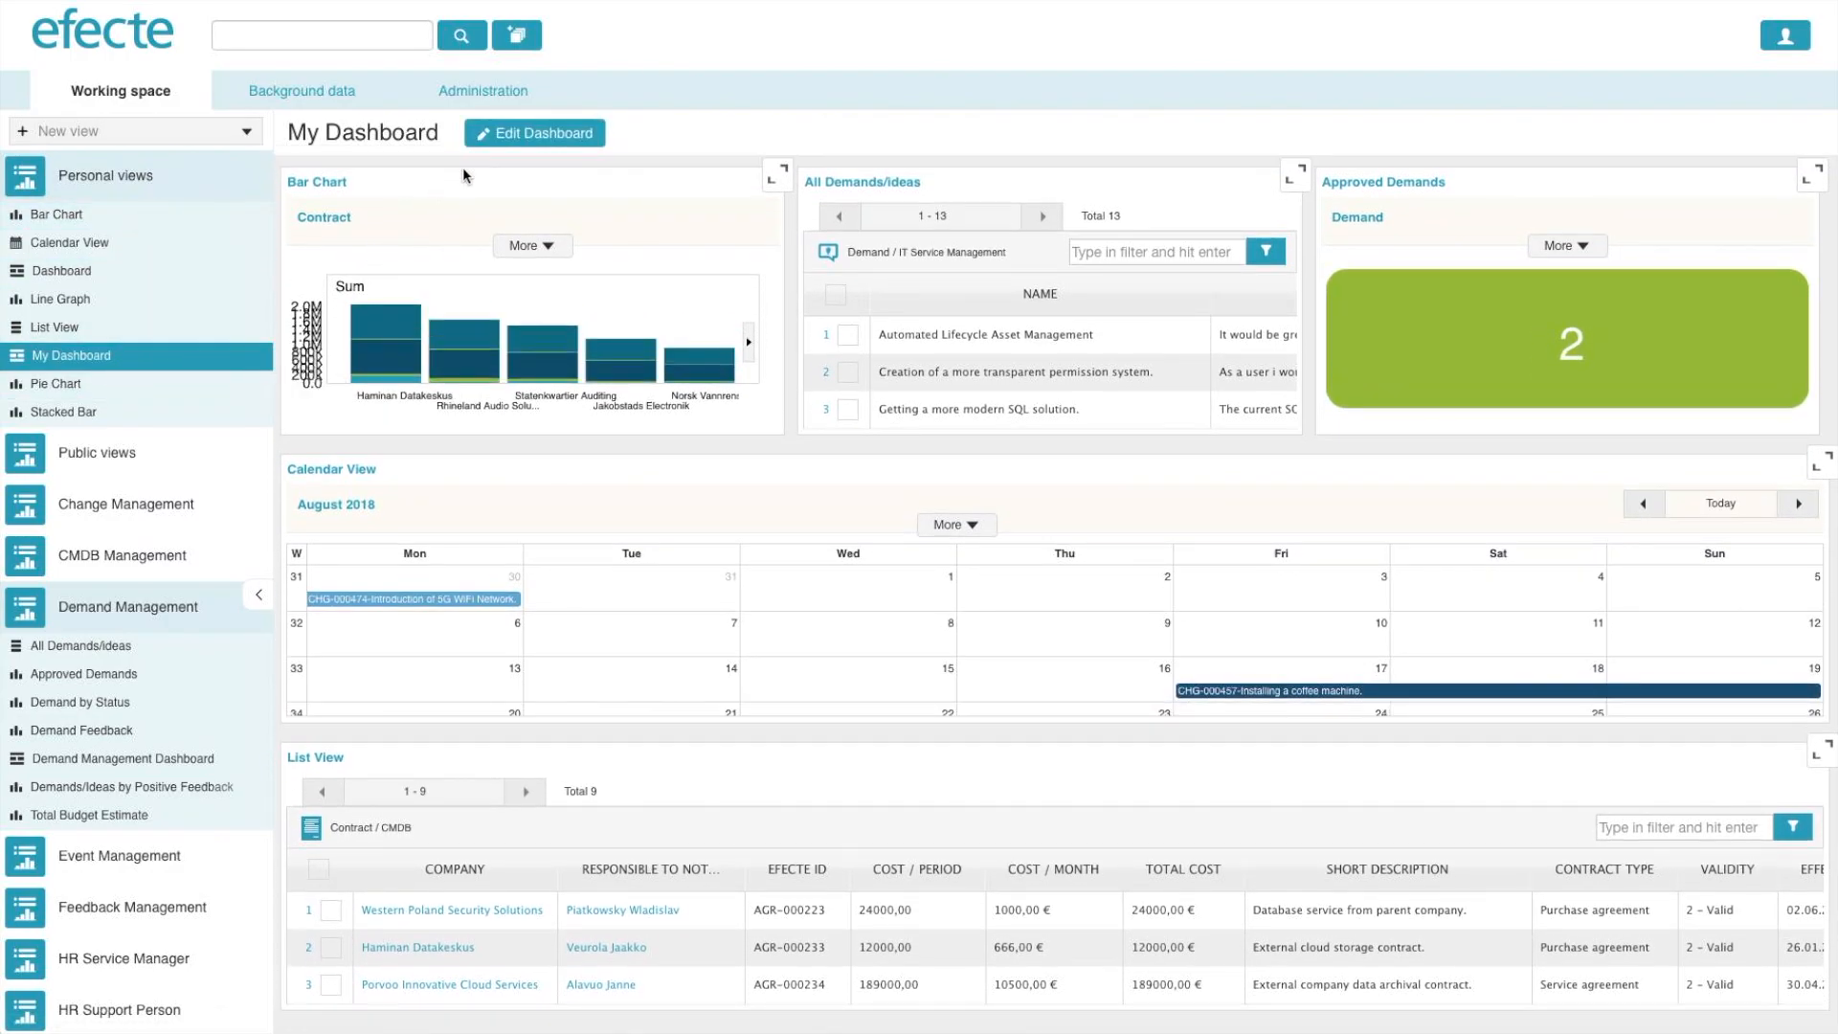
left_click(776, 175)
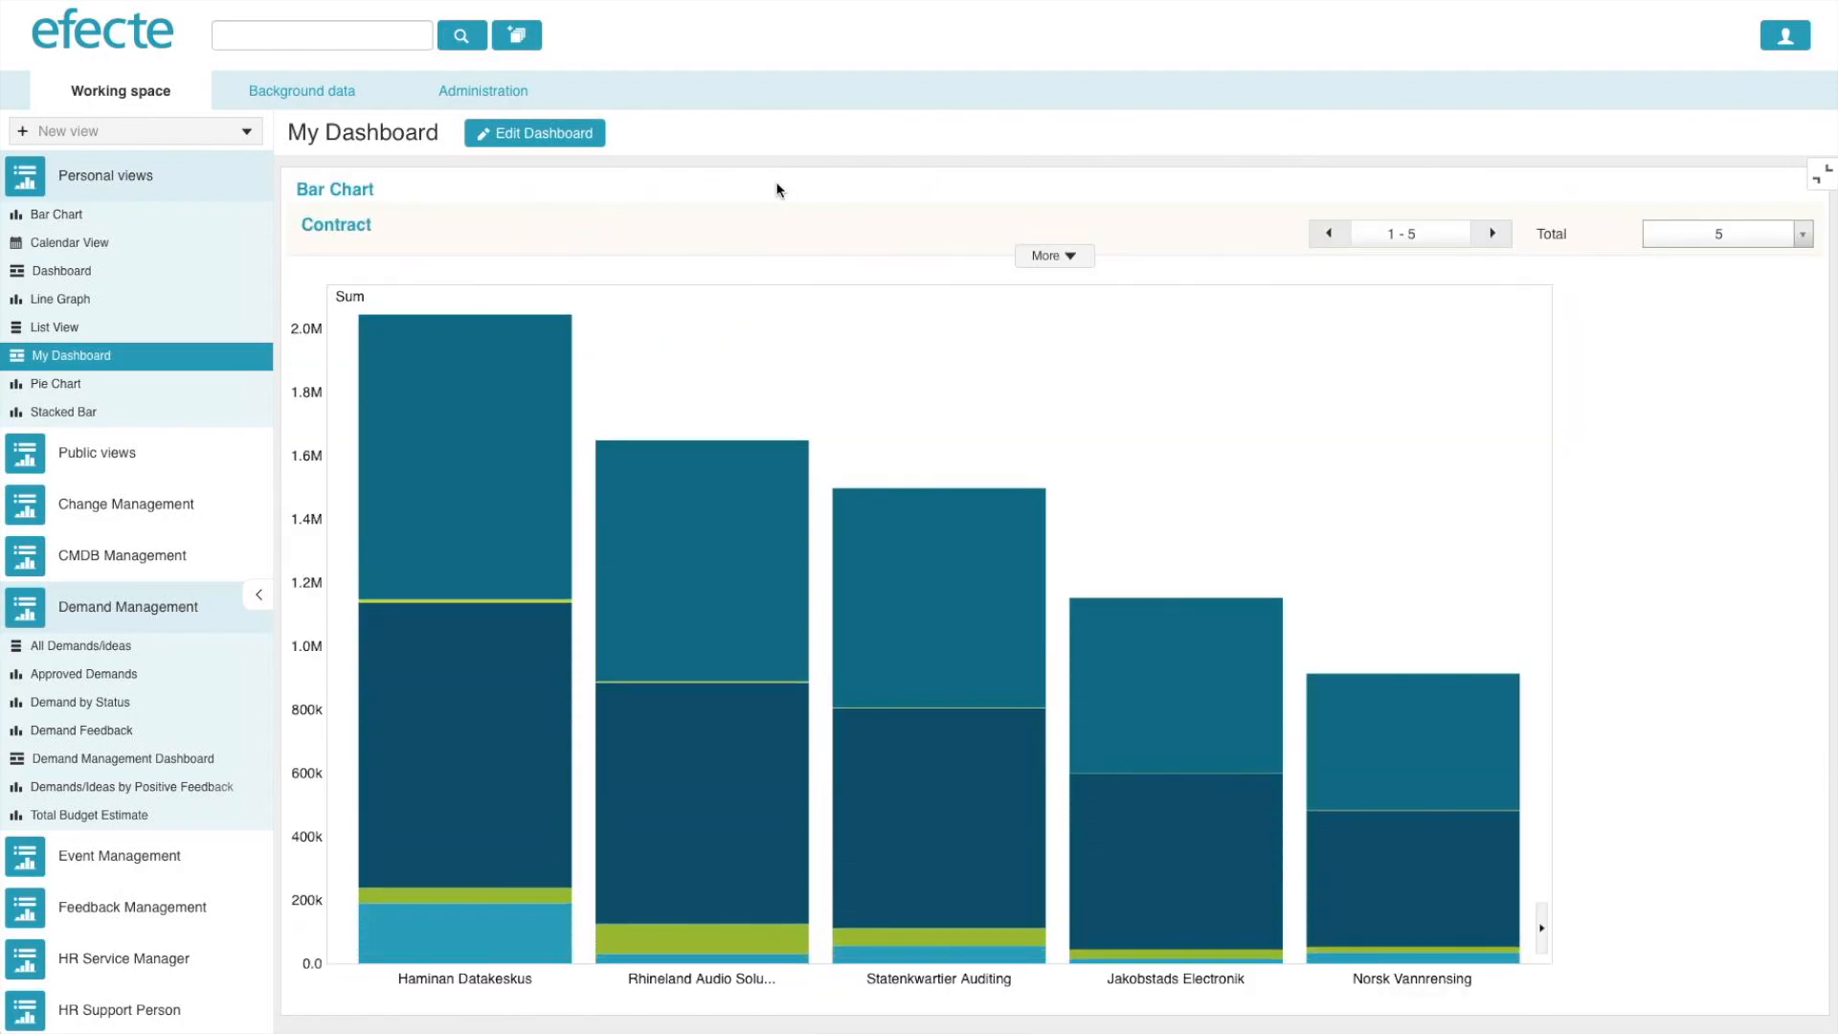
mouse_move(1752, 155)
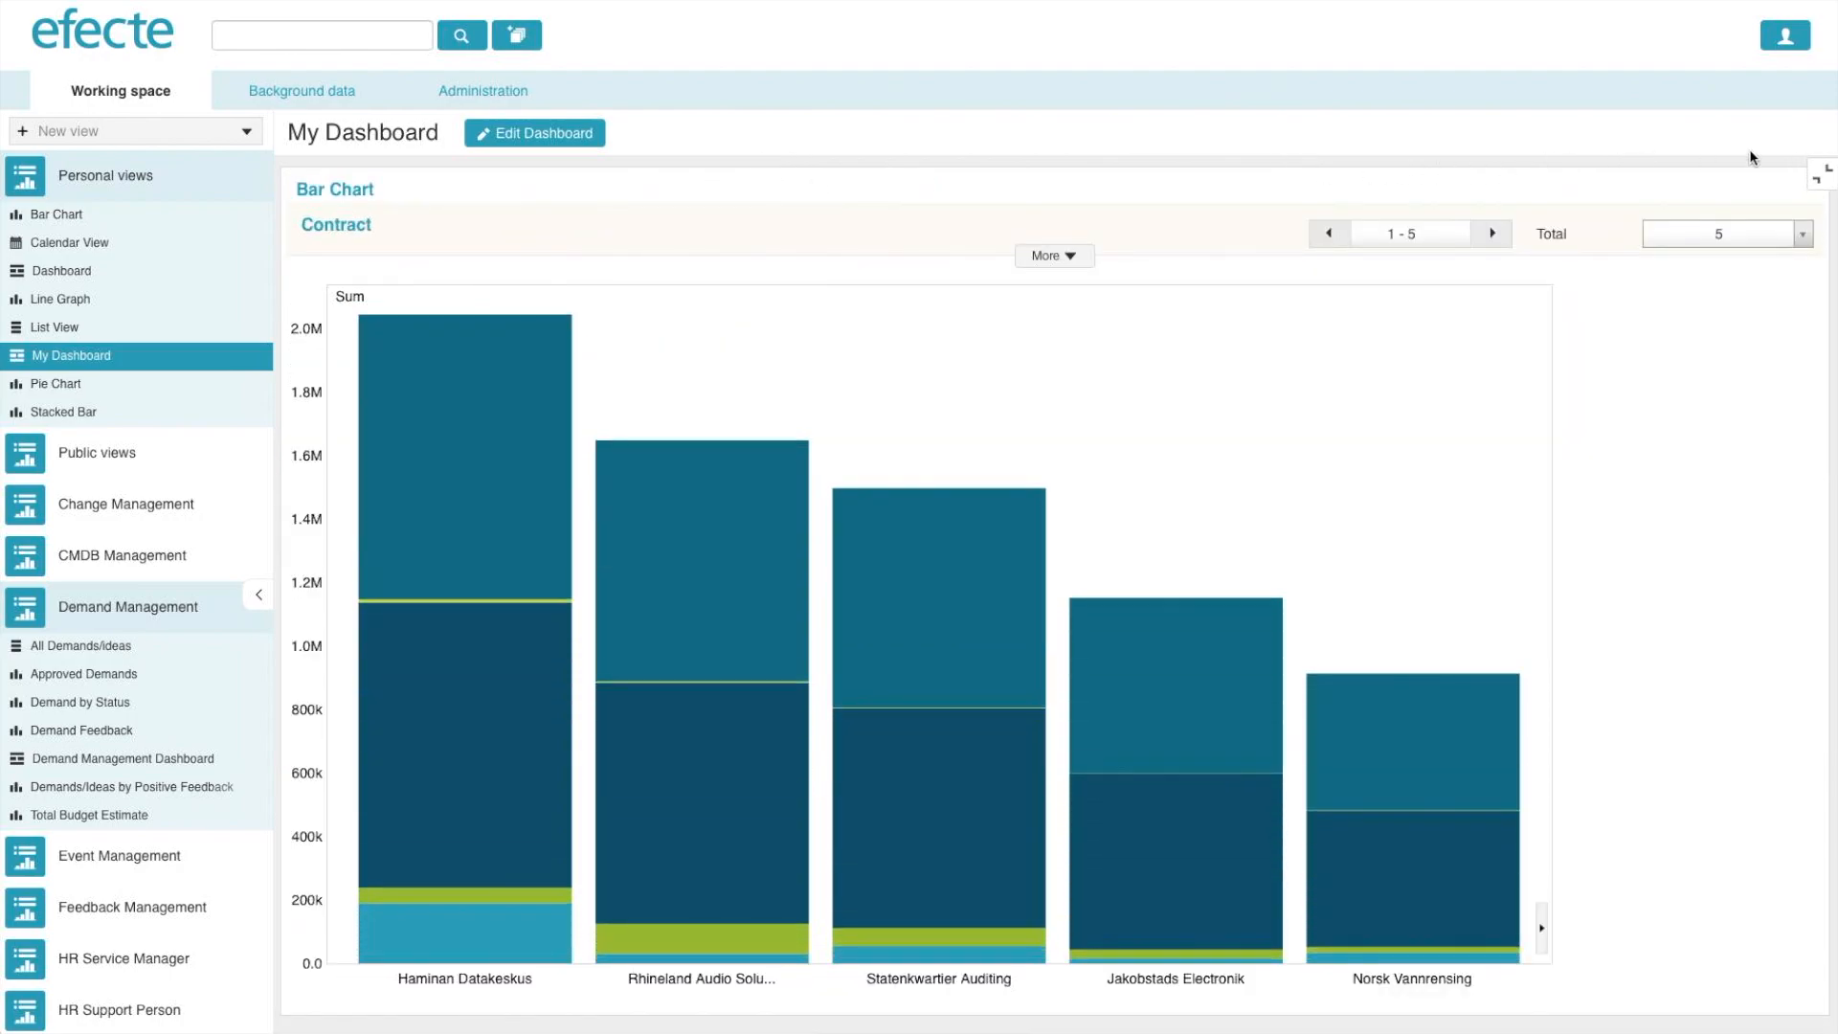